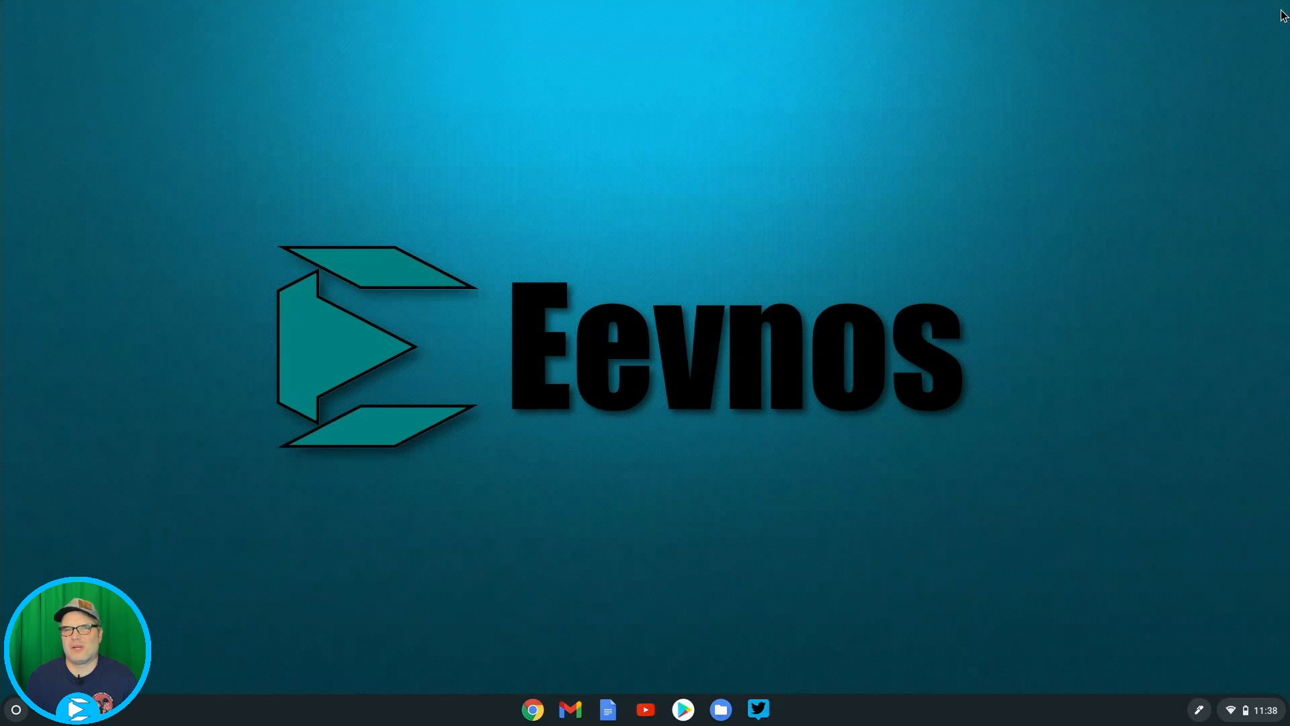
pyautogui.moveTo(1180, 574)
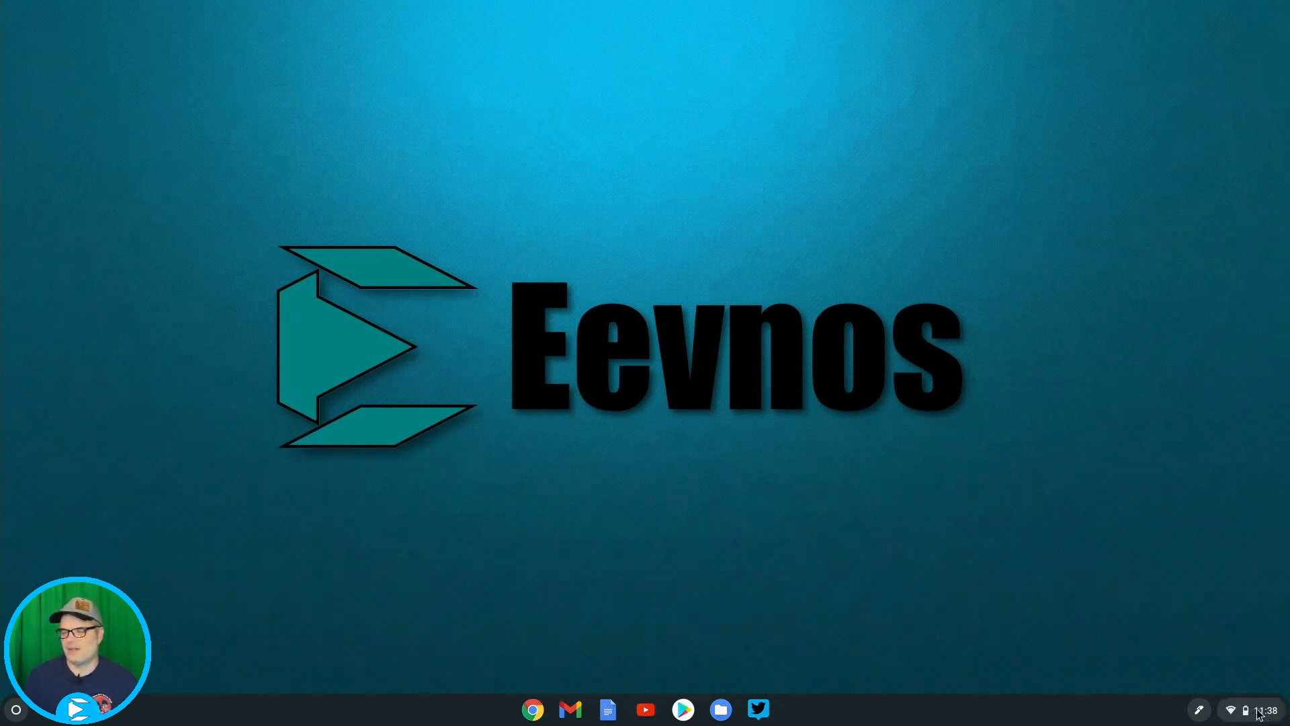
# Step: Open Settings from the shelf's quick panel and view About Chrome OS (version 86.0.4240.199)
pyautogui.click(1232, 709)
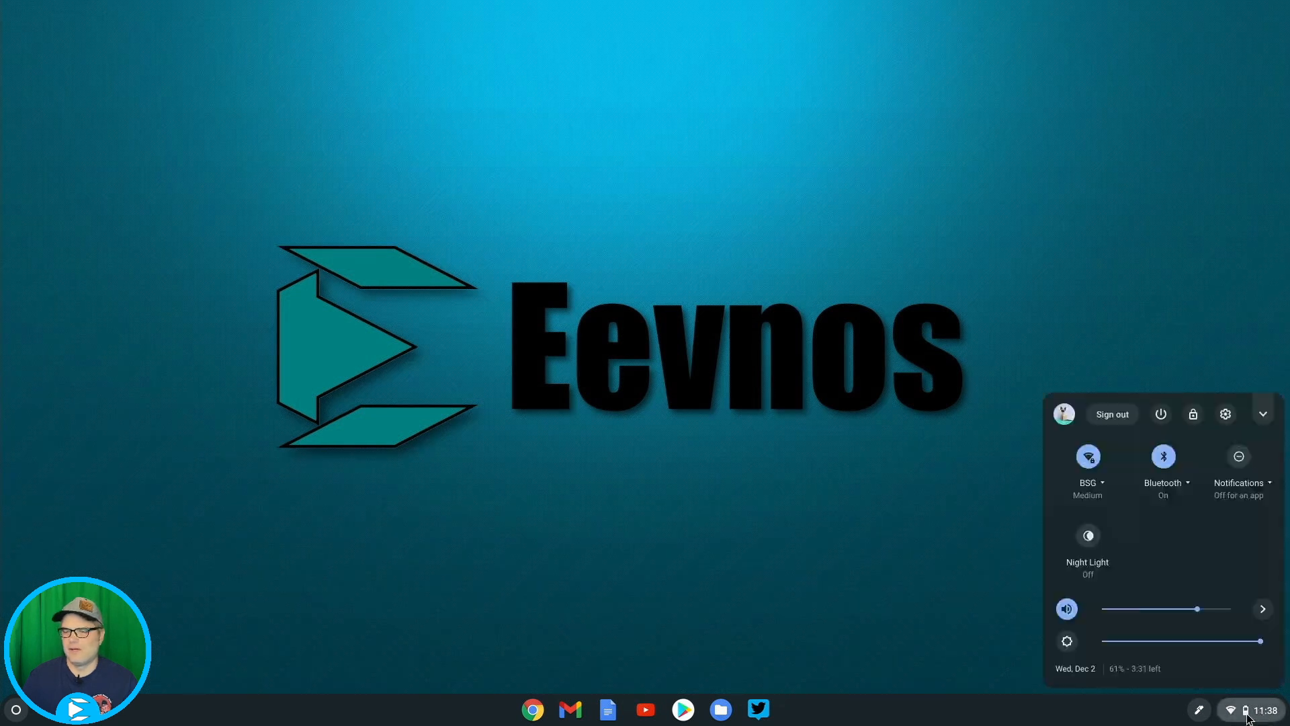
pyautogui.click(1225, 414)
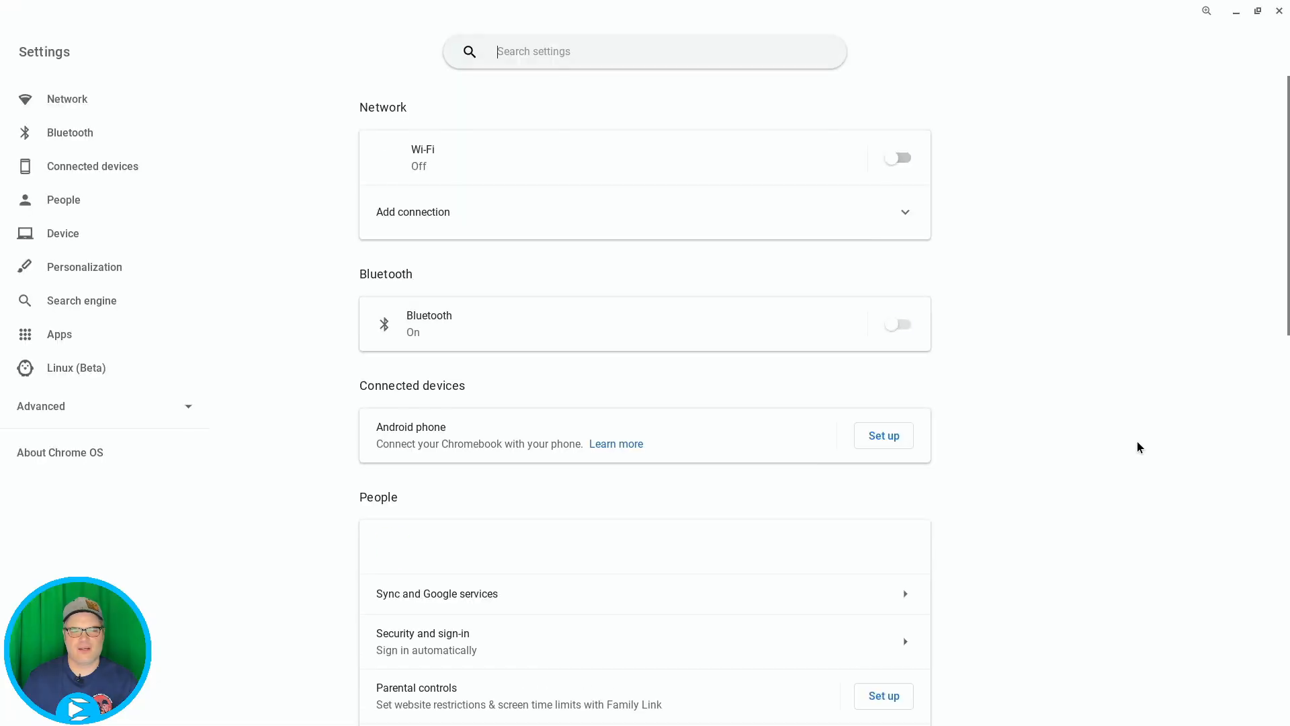
pyautogui.click(59, 452)
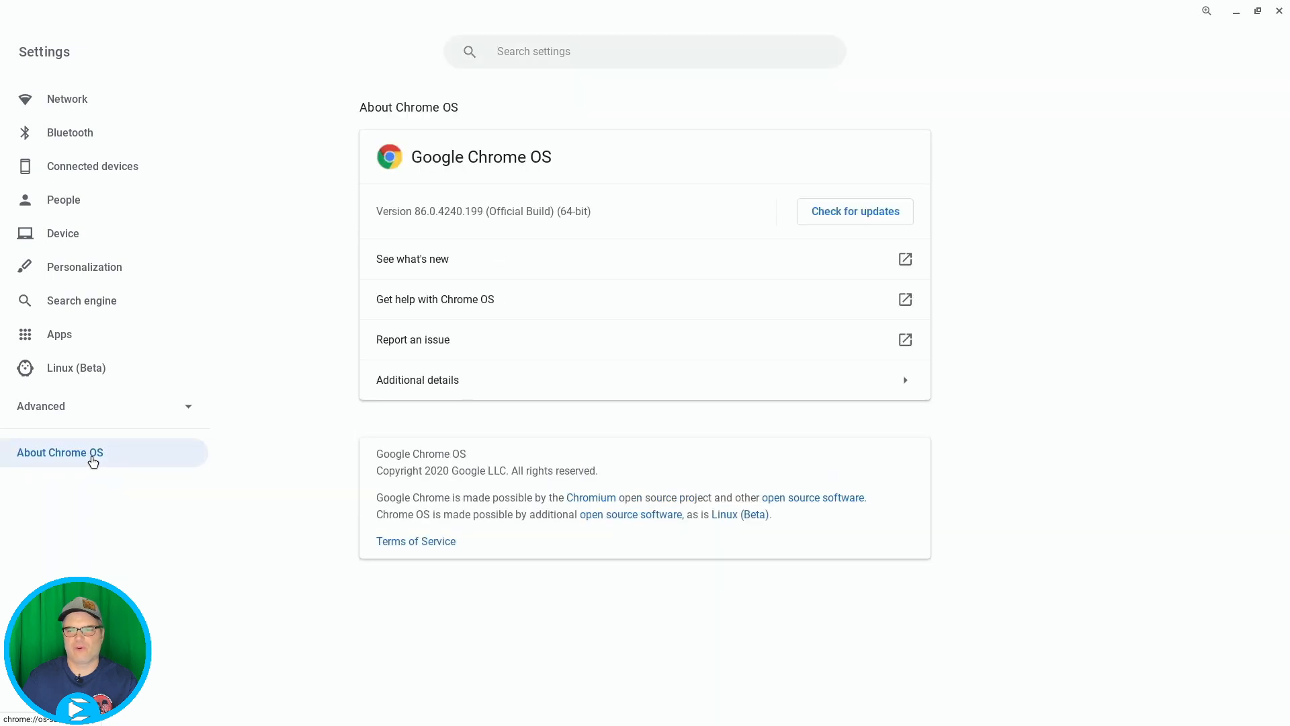